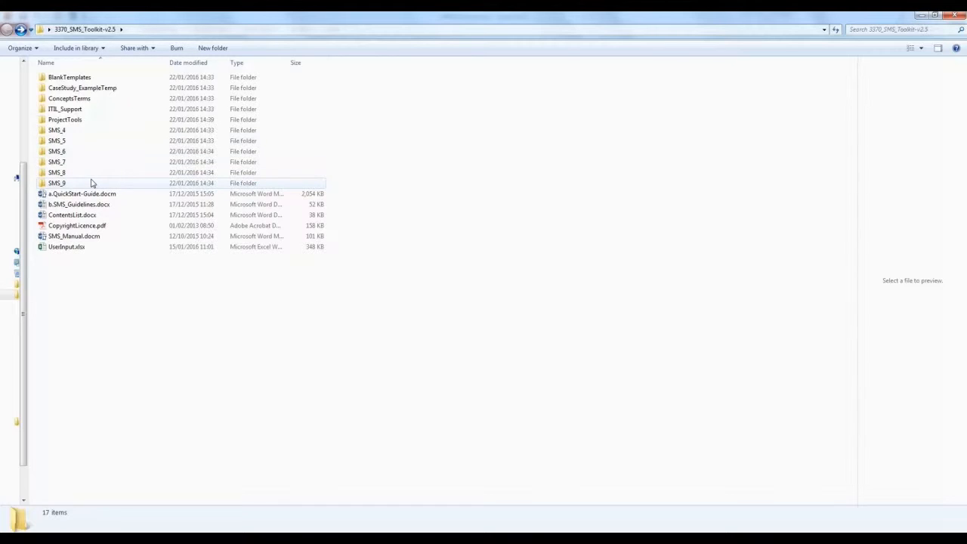
- Enter 'IT GOv' as the organisation name in the UserInput.xlsx worksheet
{"action": "double_click", "coordinate": [59, 246]}
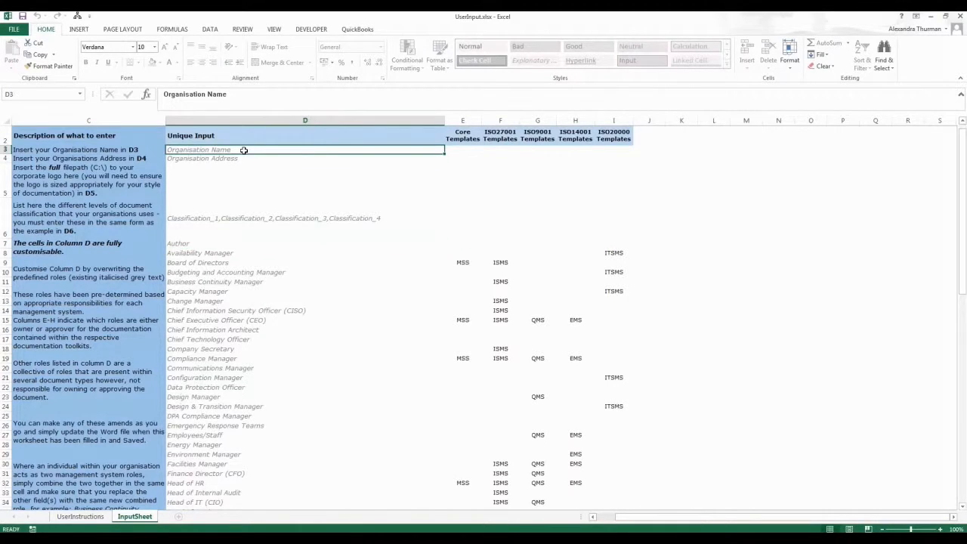
{"action": "type", "text": "IT GOv"}
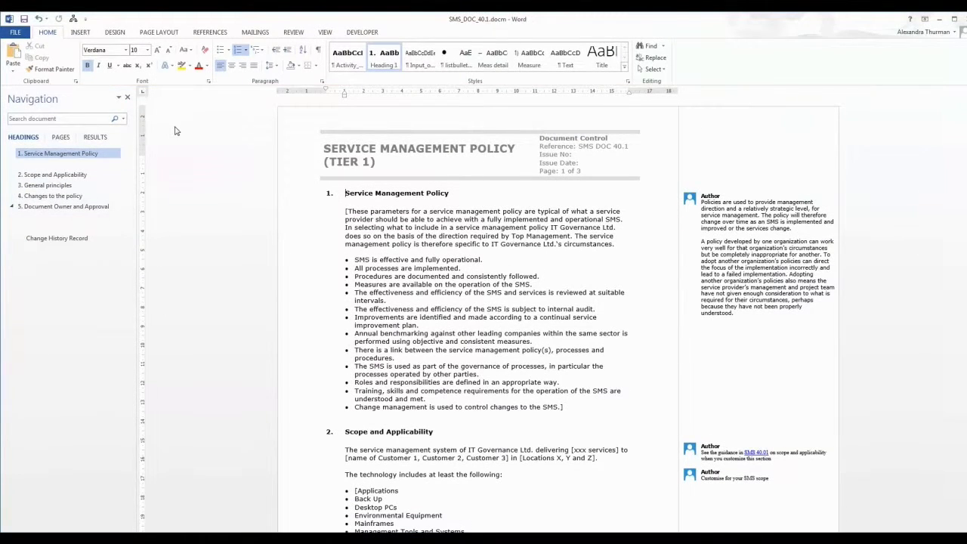
- Scroll the policy template to its footer, then return to Explorer and enter the ProjectTools folder
{"action": "scroll", "scroll_direction": "down", "scroll_amount": 3}
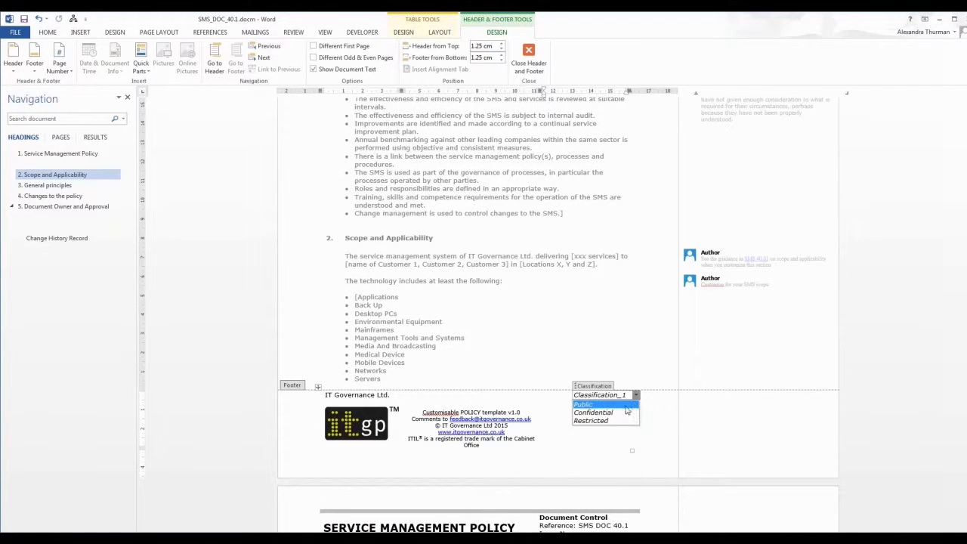
{"action": "left_click", "coordinate": [592, 412]}
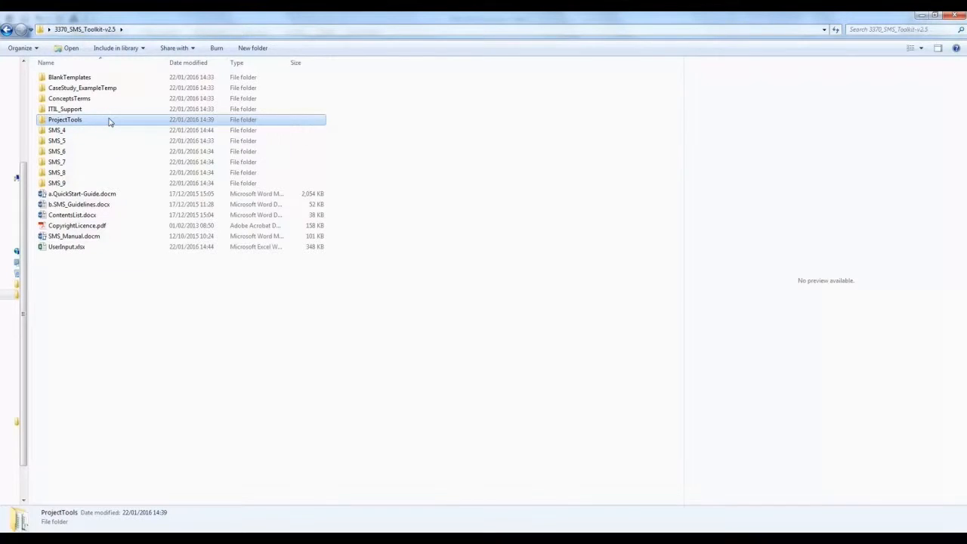
{"action": "double_click", "coordinate": [69, 120]}
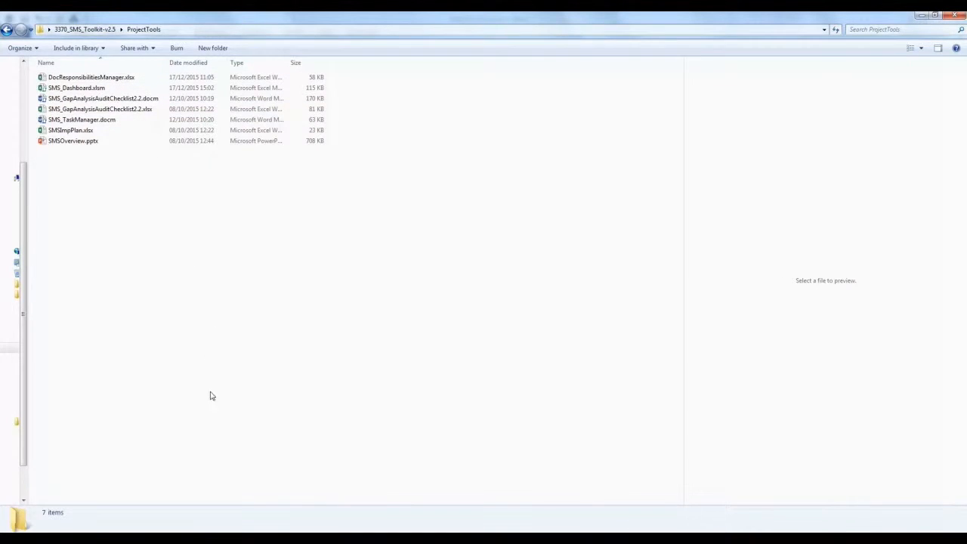
- Review the gap analysis checklist workbook, scrolling through its rows
{"action": "double_click", "coordinate": [100, 110]}
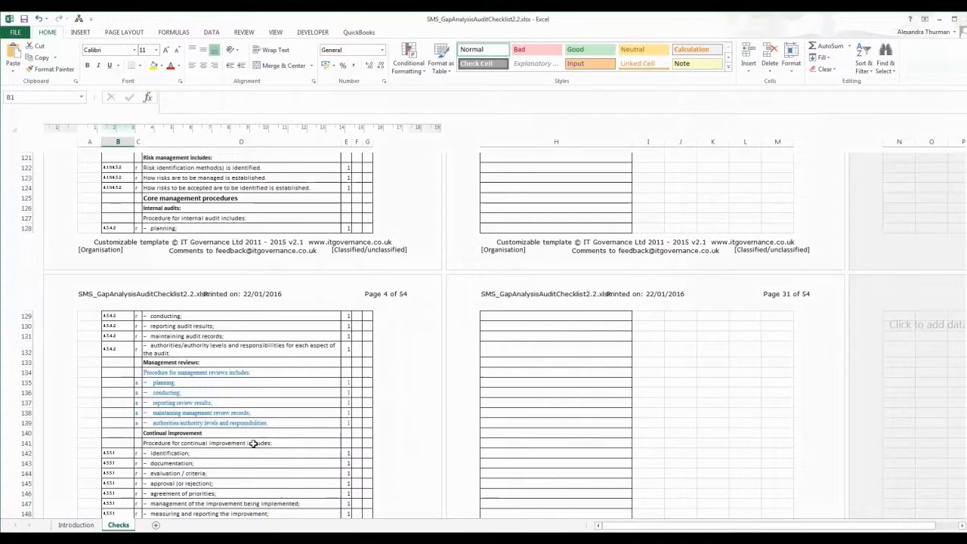
{"action": "scroll", "scroll_direction": "up", "scroll_amount": 3}
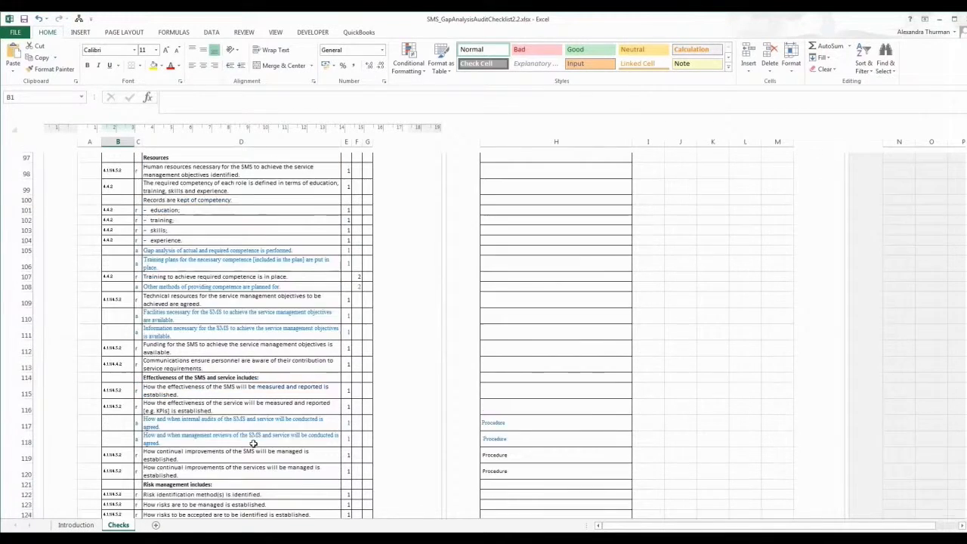
{"action": "scroll", "scroll_direction": "up", "scroll_amount": 3}
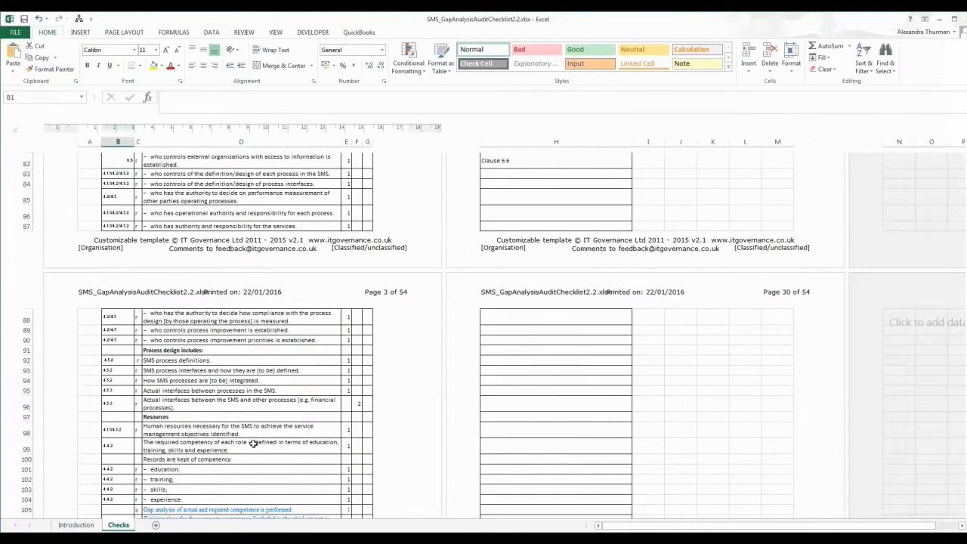
{"action": "scroll", "scroll_direction": "up", "scroll_amount": 3}
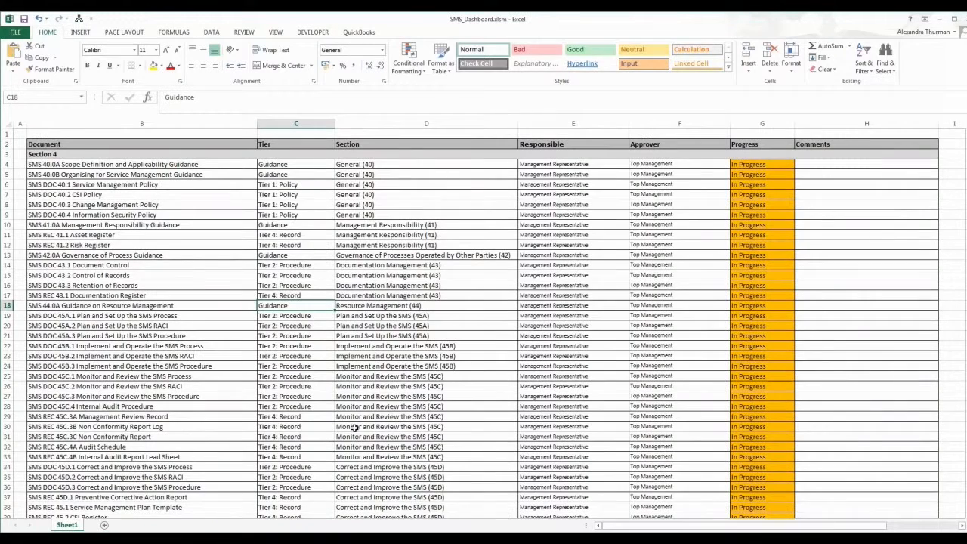
- Bring up the SMS dashboard, then show the Four Questions slide of SMSOverview.pptx
{"action": "left_click", "coordinate": [761, 194]}
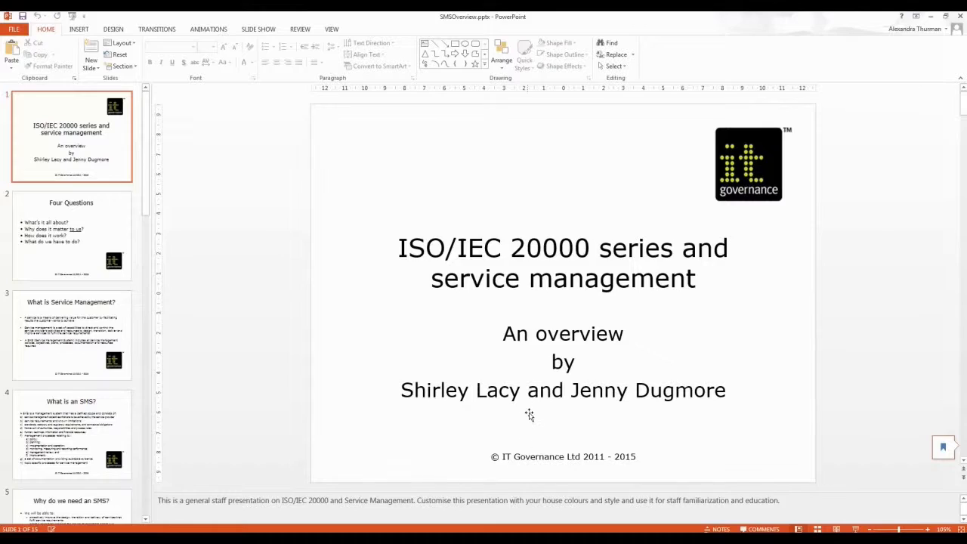
{"action": "left_click", "coordinate": [71, 236]}
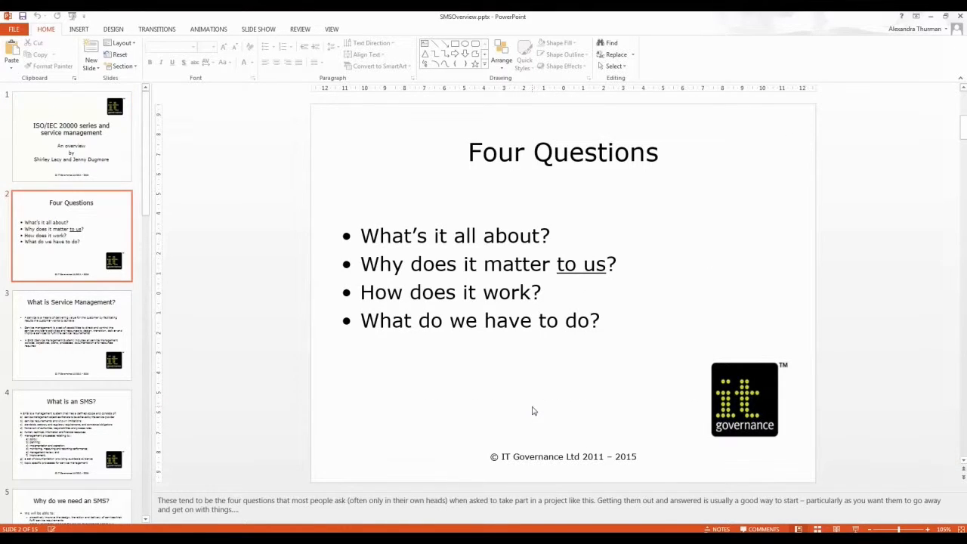